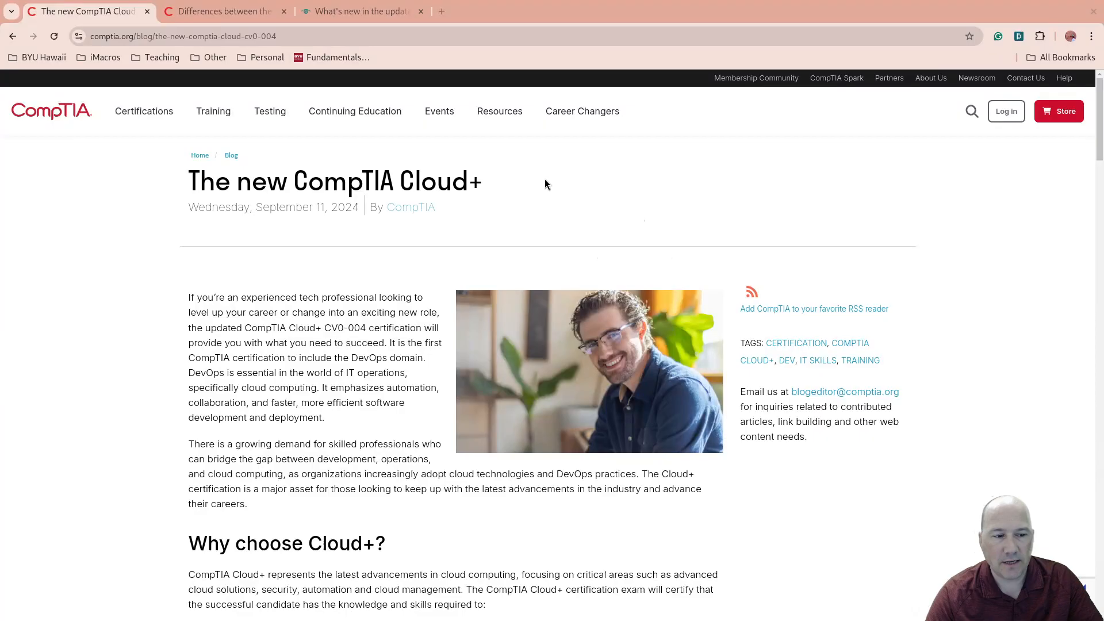
mouse_move(356, 110)
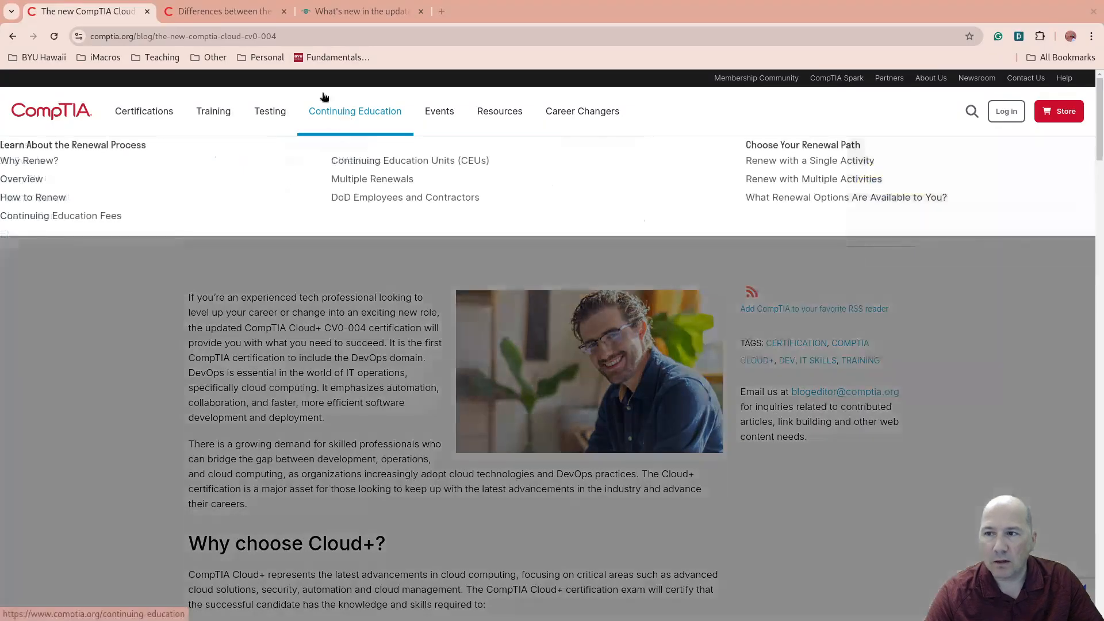
mouse_move(247, 269)
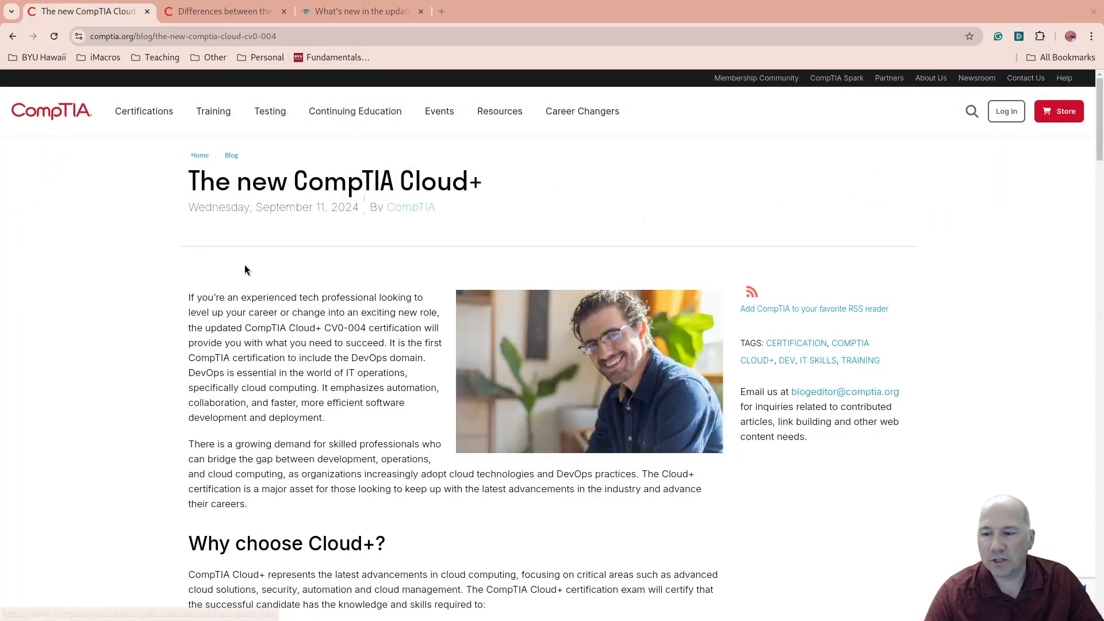
Scroll the new Cloud+ blog post down past the domains table to the version-differences section.
scroll("down", 3)
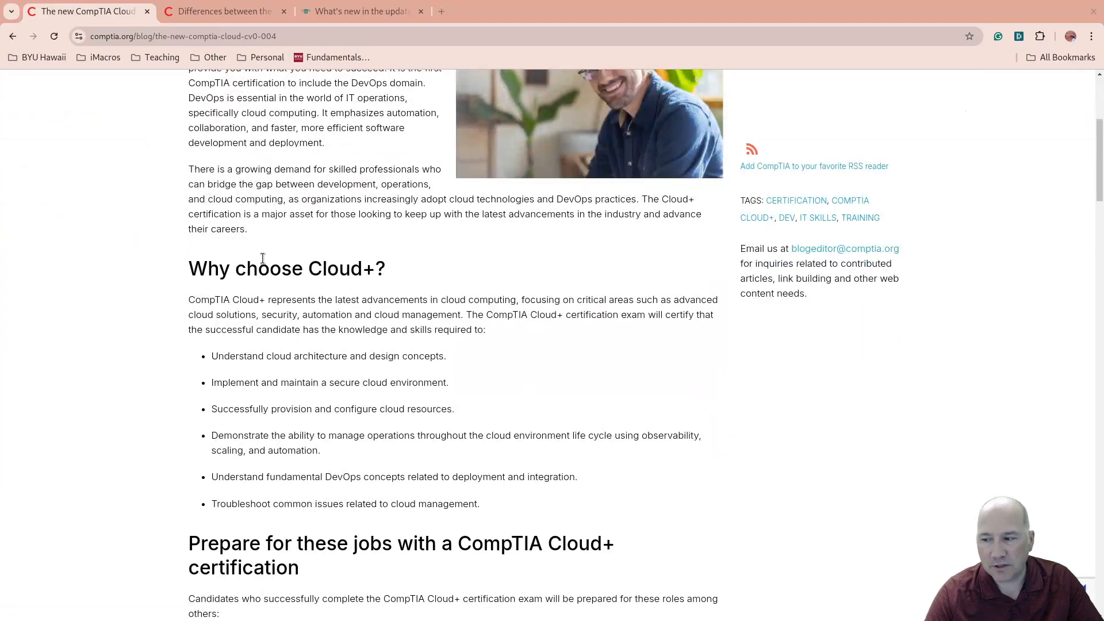
scroll("down", 3)
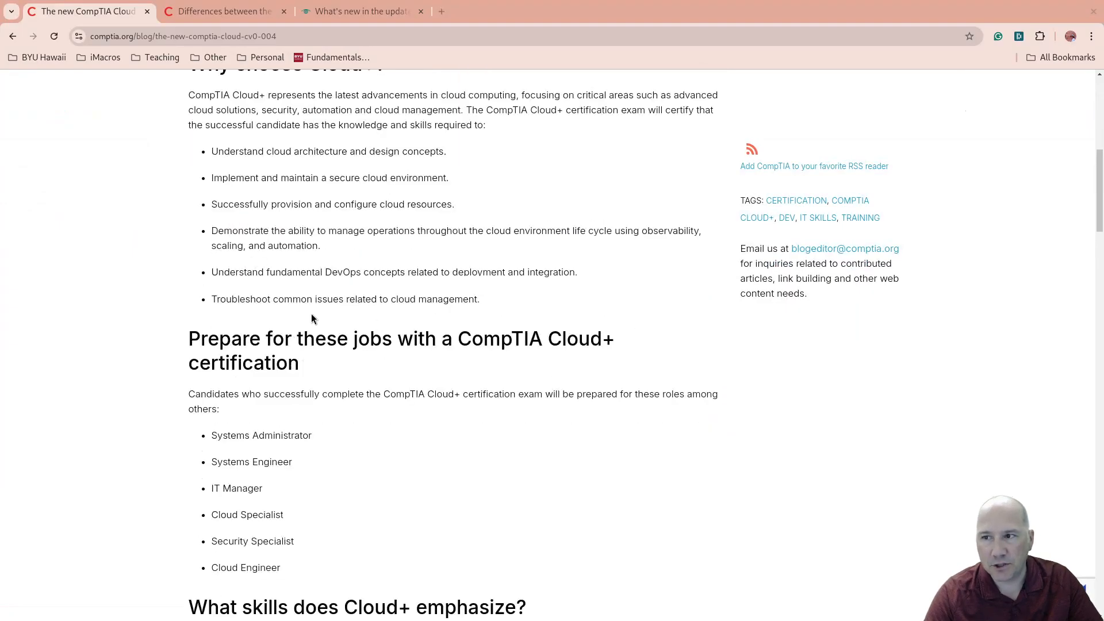
scroll("down", 3)
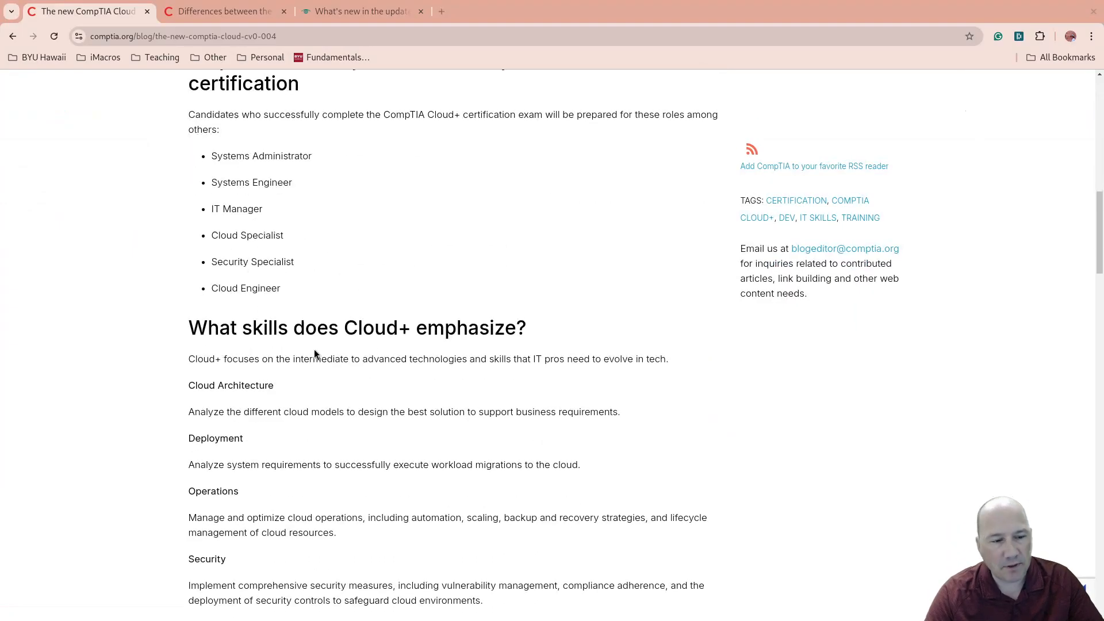
scroll("down", 3)
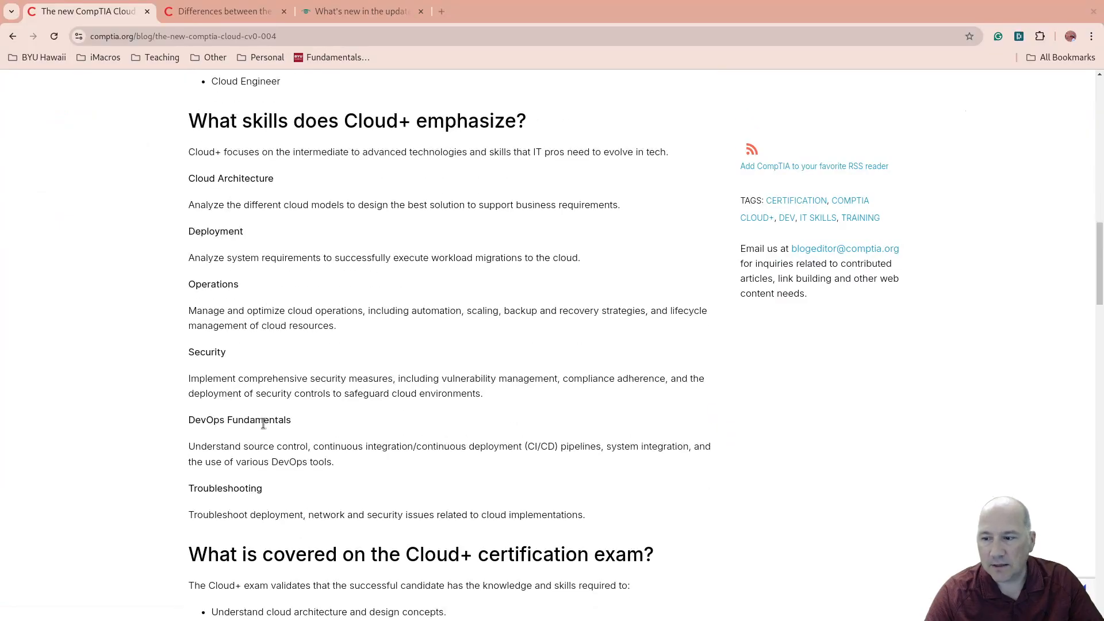
scroll("down", 3)
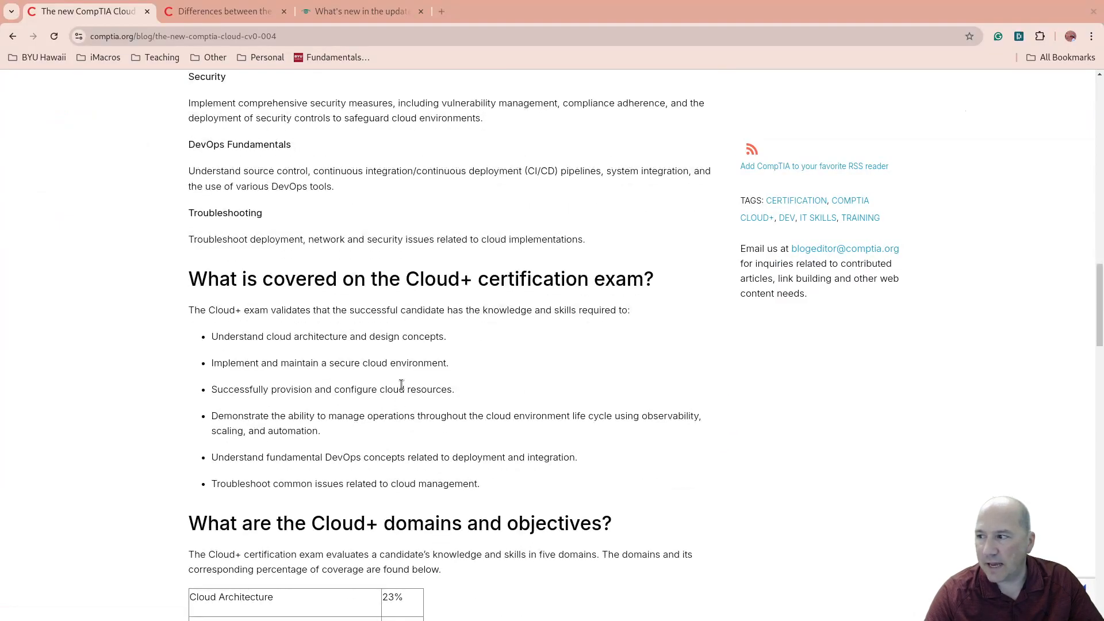
scroll("down", 3)
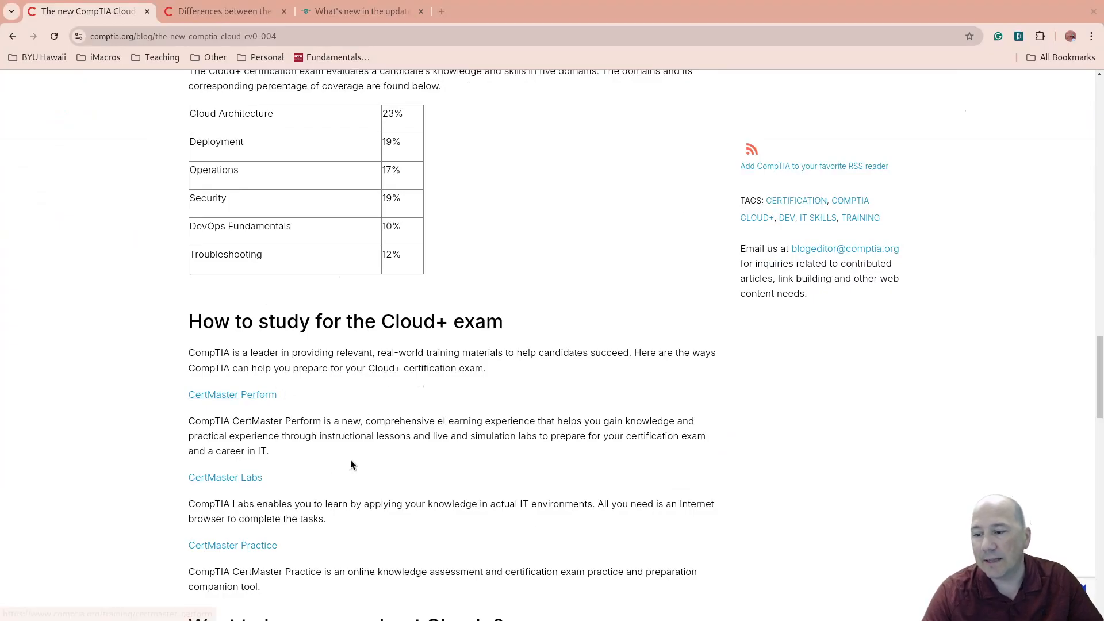
mouse_move(355, 500)
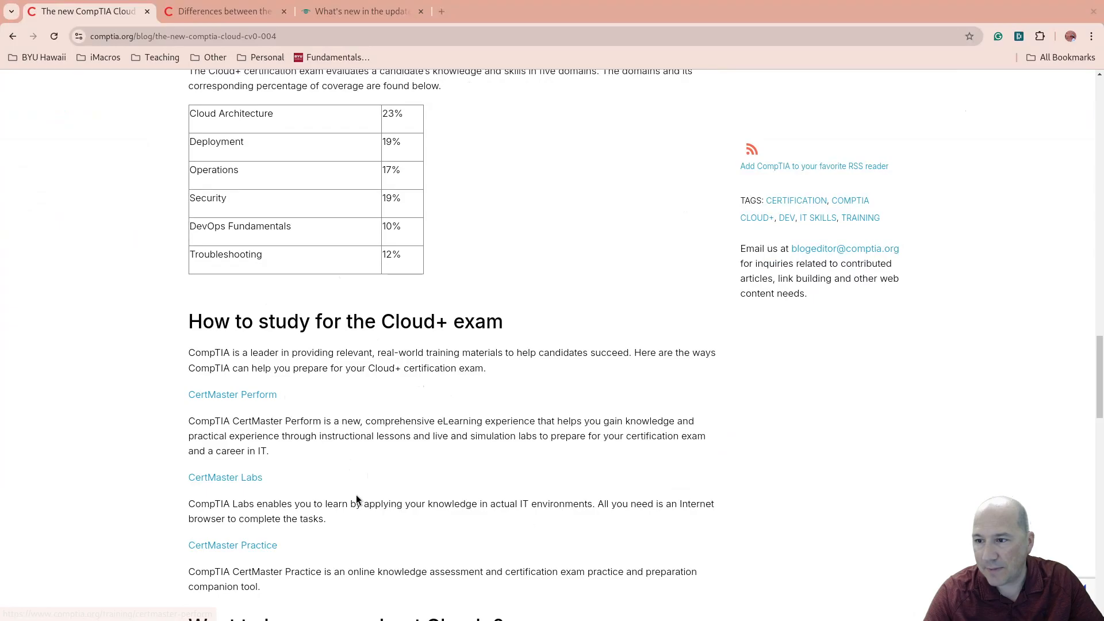
scroll("down", 3)
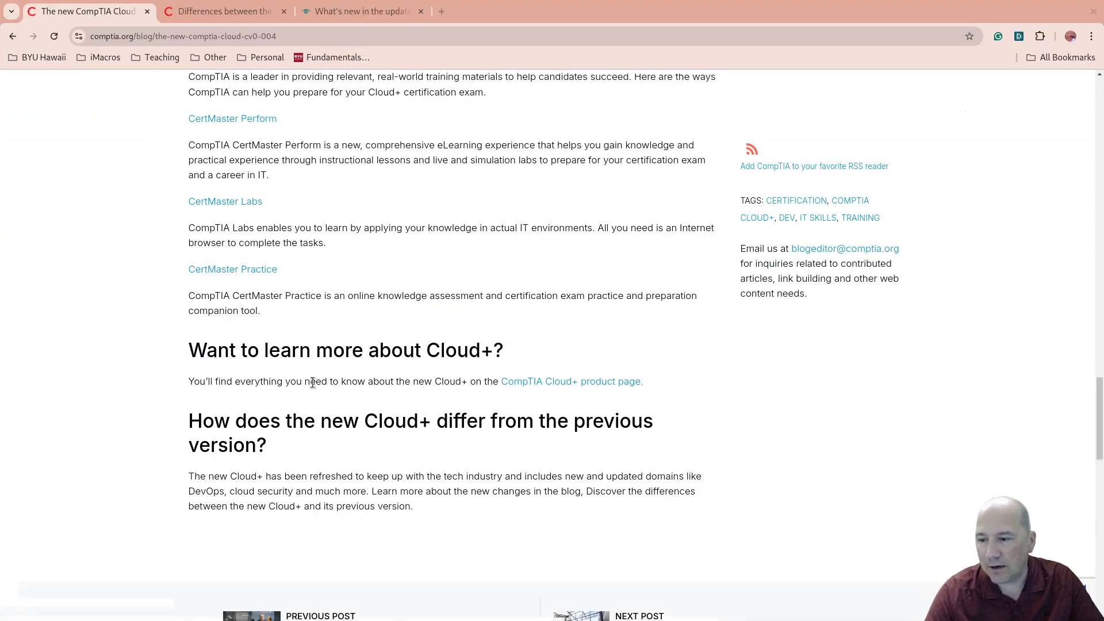
scroll("down", 3)
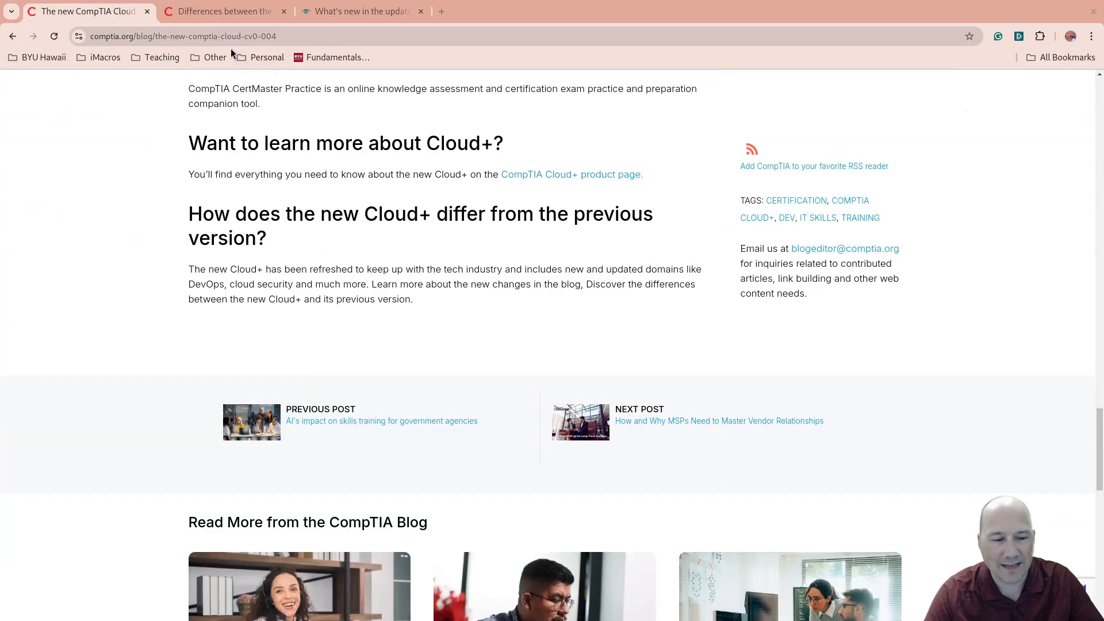
Switch to the new-vs-old Cloud+ post and highlight the 'Why was DevOps added to Cloud+?' heading.
left_click(222, 11)
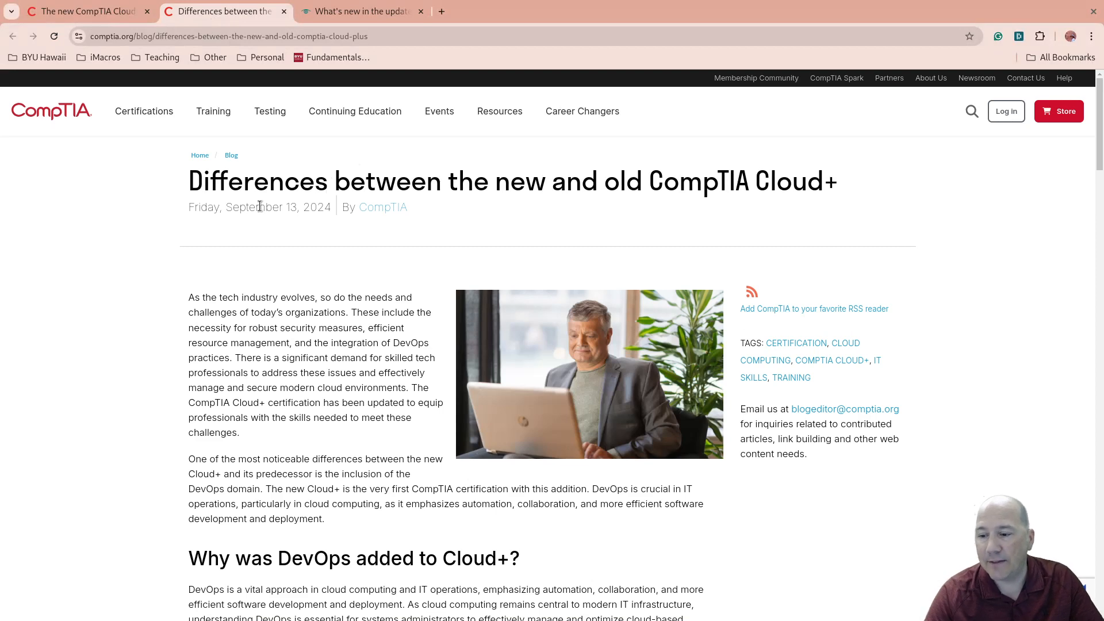
mouse_move(118, 298)
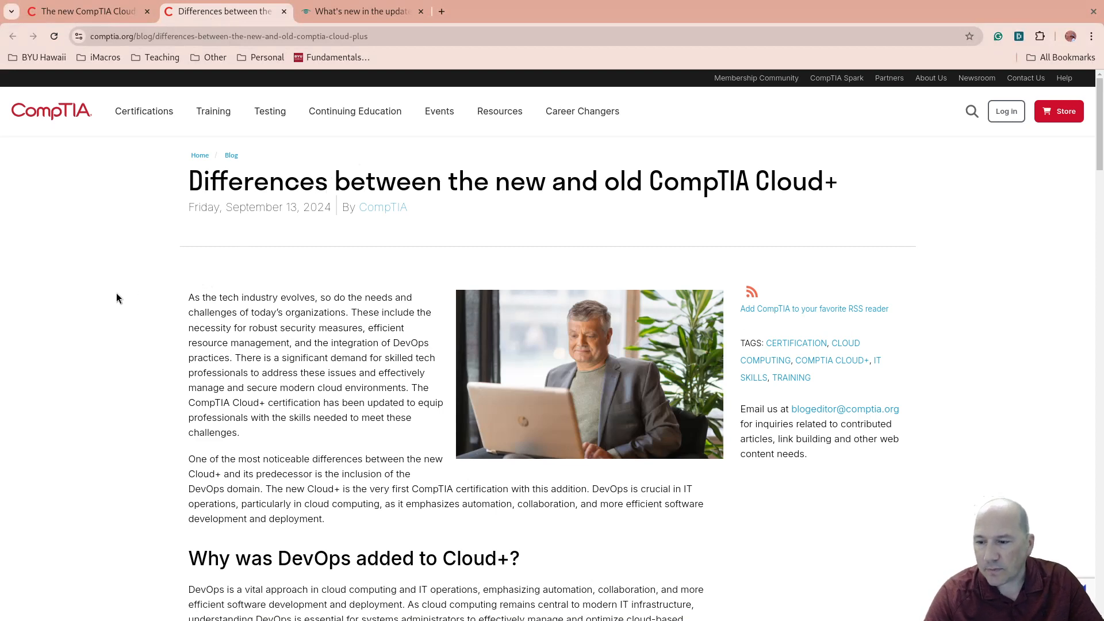
scroll("down", 3)
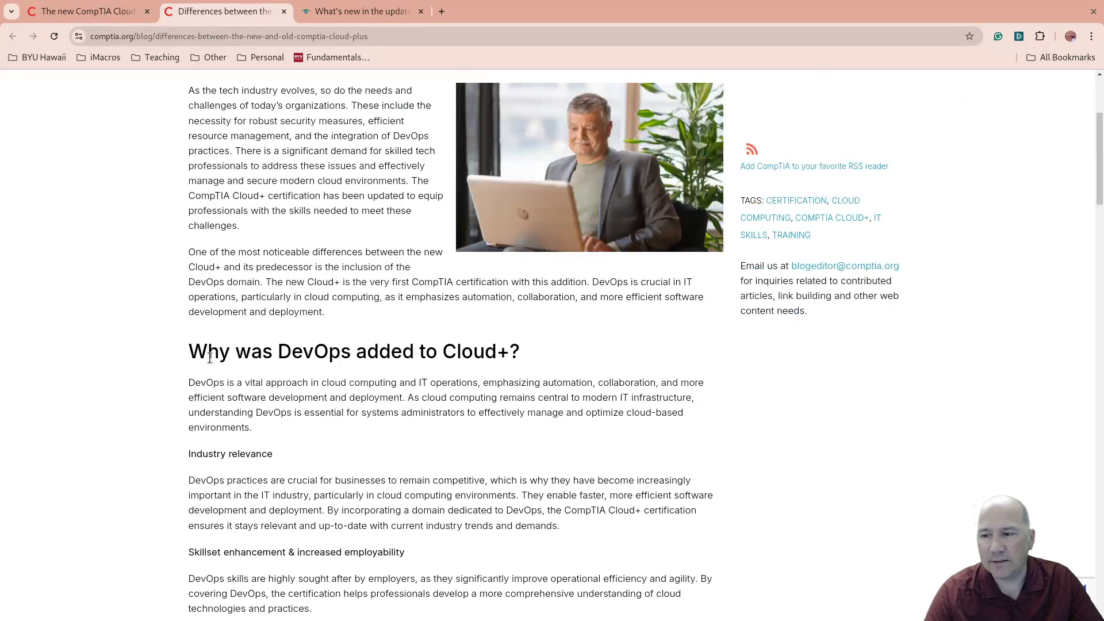
triple_click(352, 351)
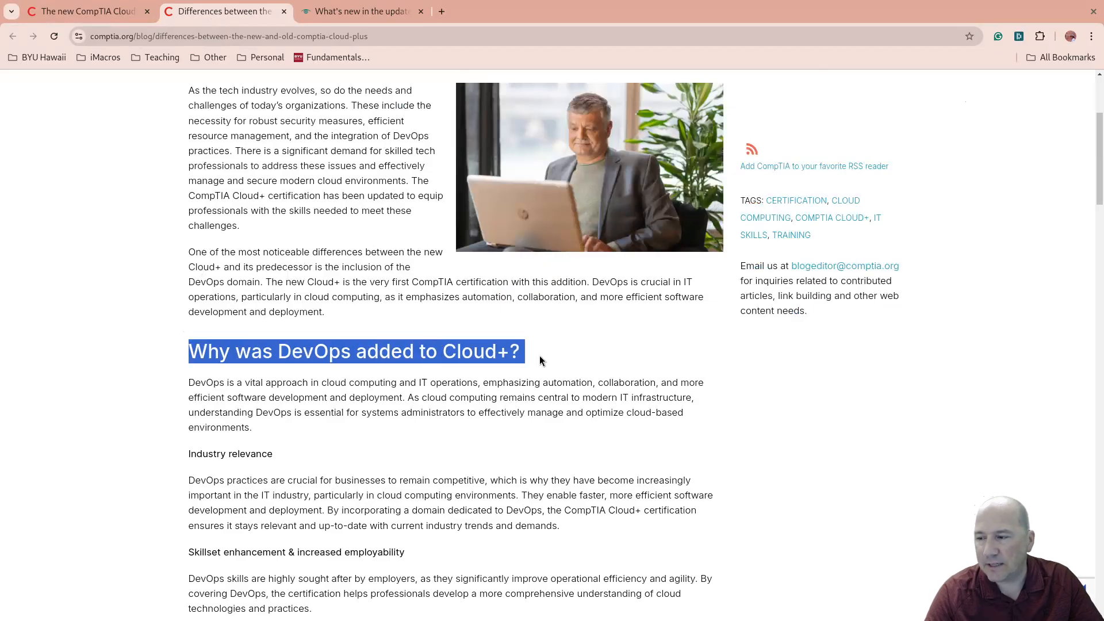
mouse_move(387, 335)
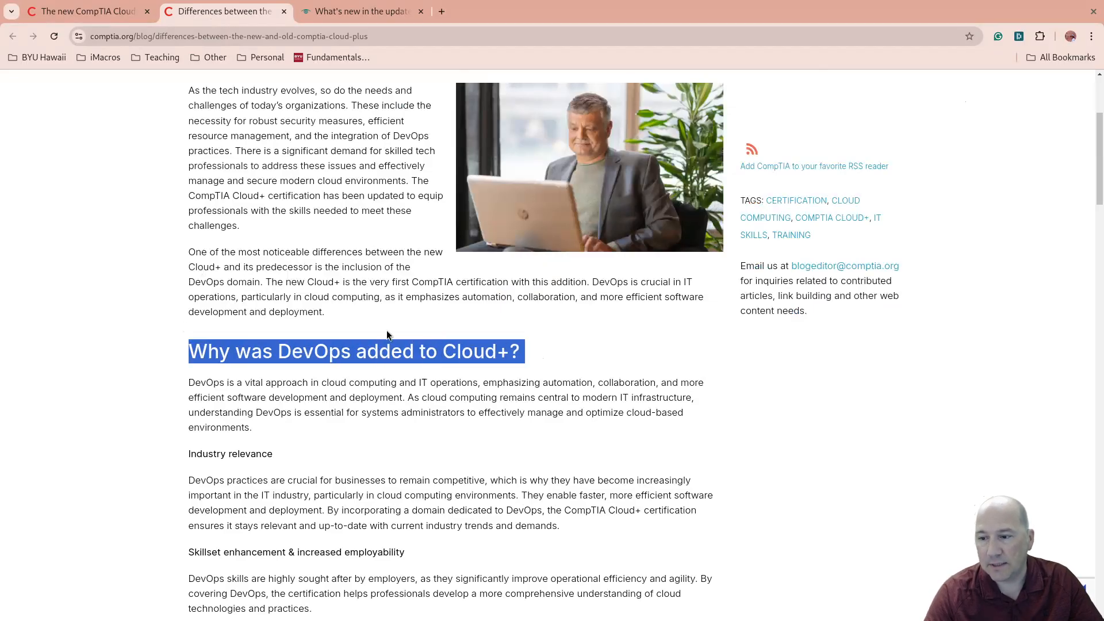
Scroll down to the 'How does the Cloud+ exam compare to the previous version?' table.
scroll("down", 3)
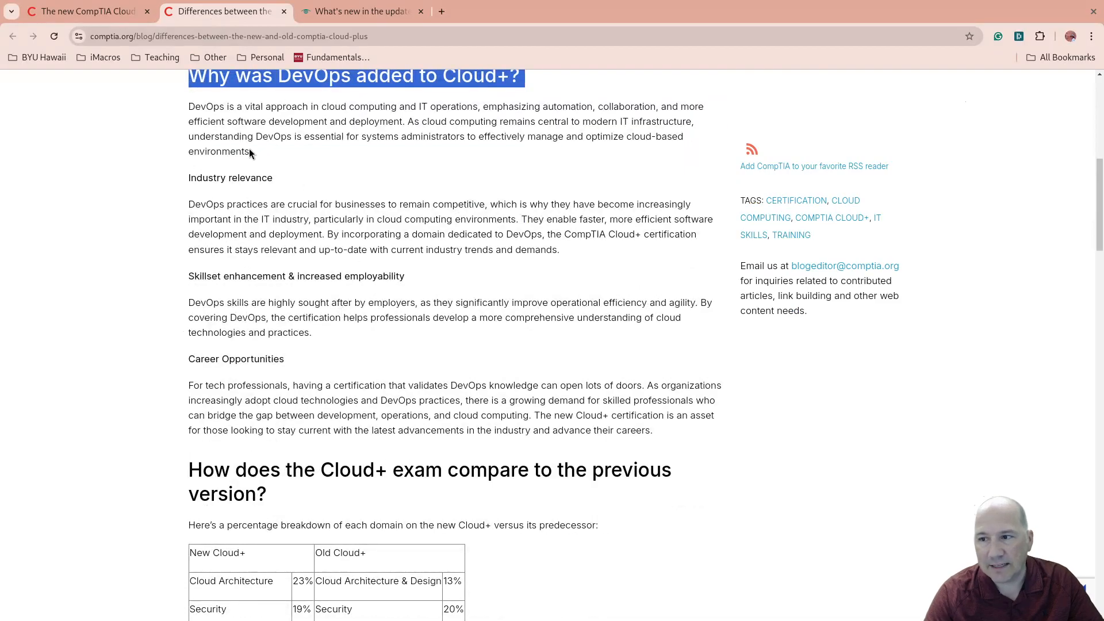
mouse_move(236, 210)
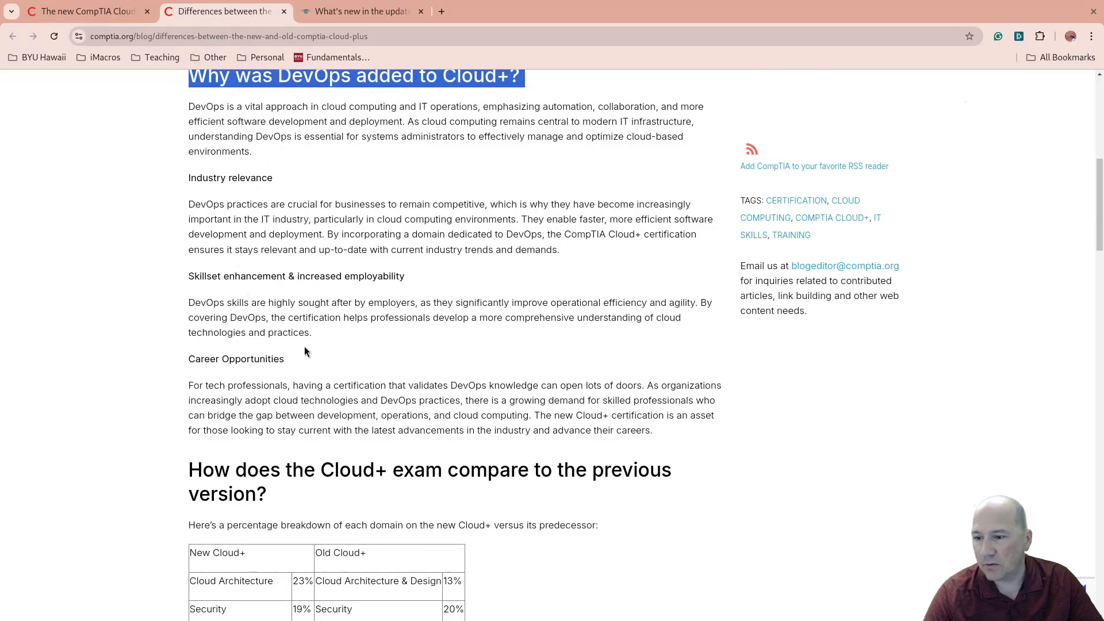
scroll("down", 3)
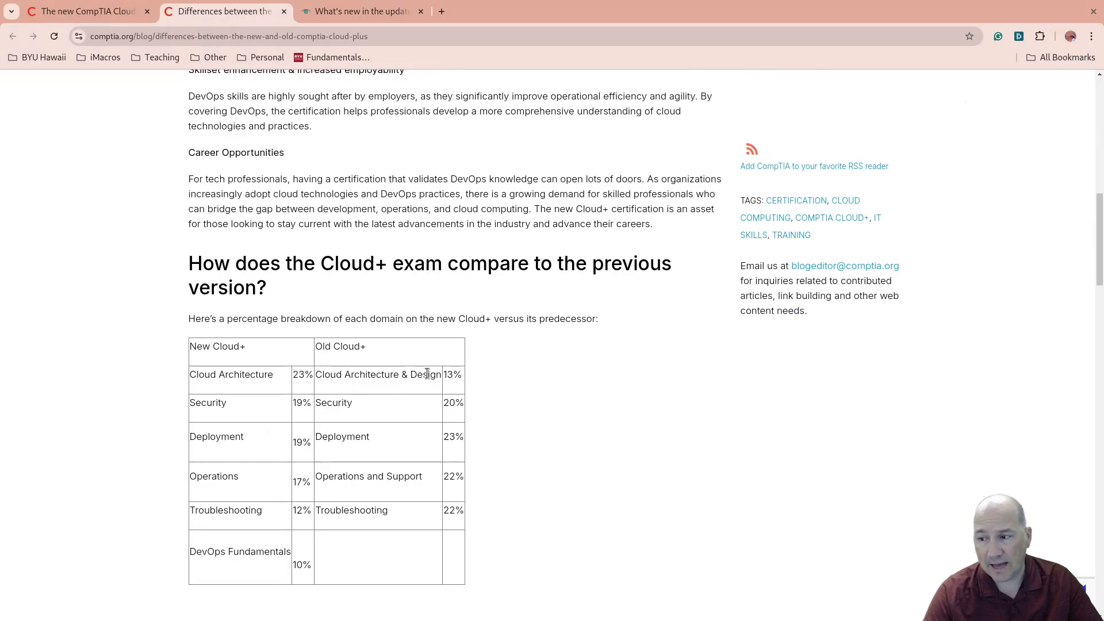
mouse_move(244, 379)
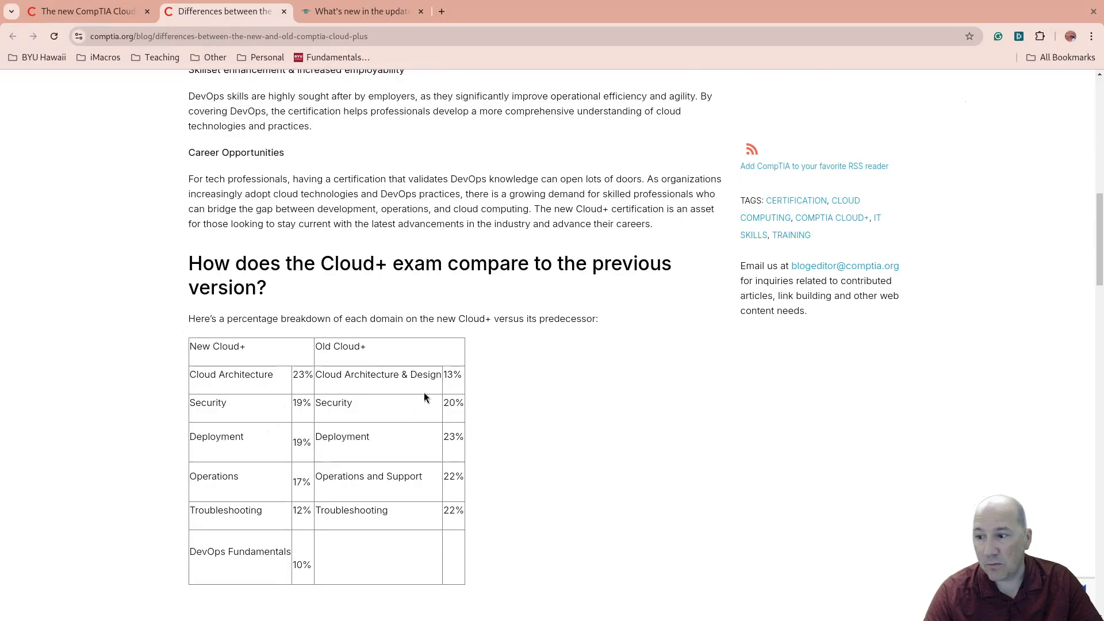
mouse_move(250, 406)
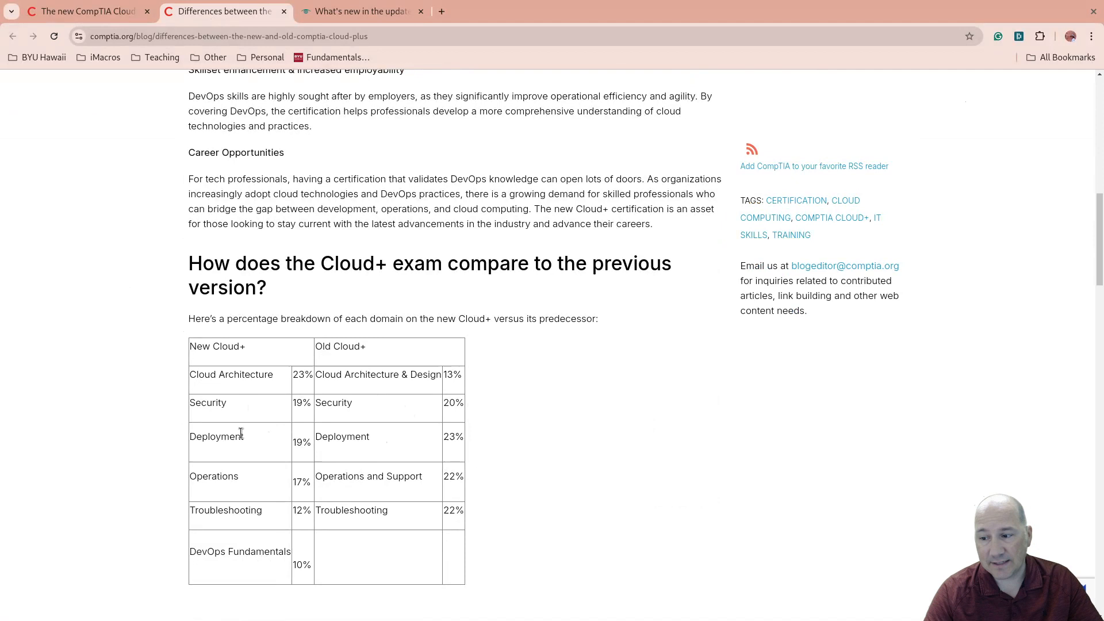
mouse_move(441, 484)
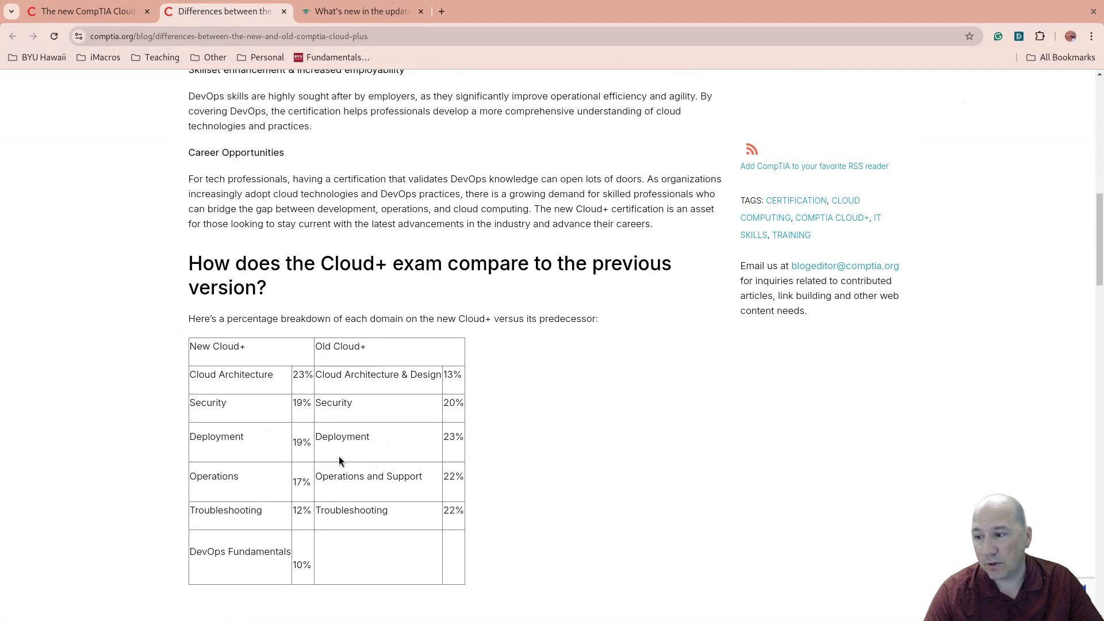
Scroll past the learning and skills lists to the 'Advance your career journey with Cloud+' section.
scroll("down", 3)
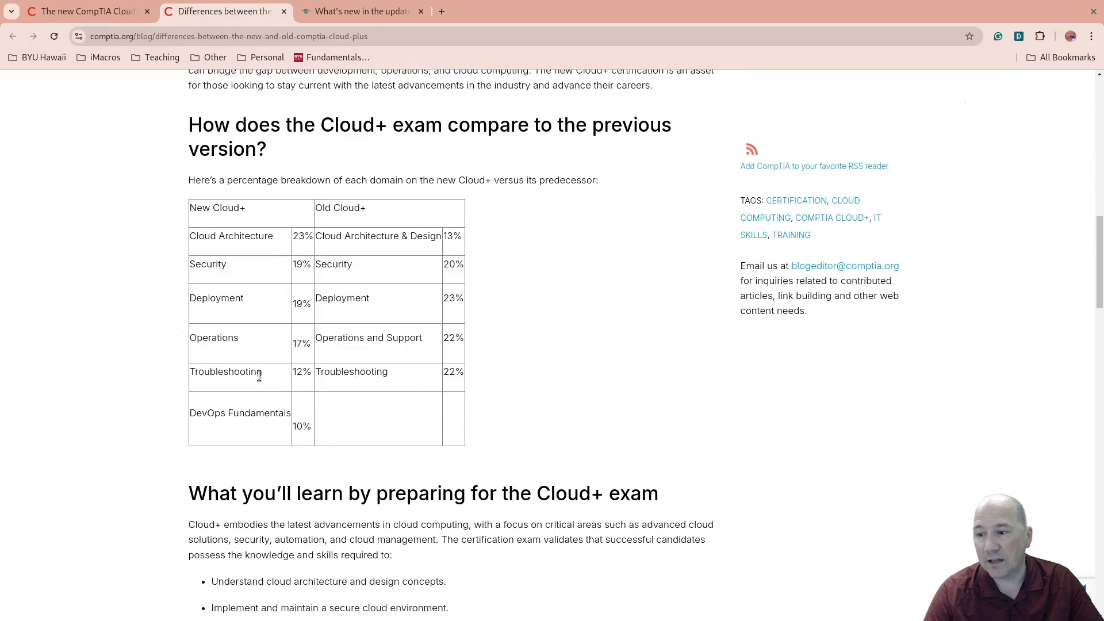
mouse_move(204, 430)
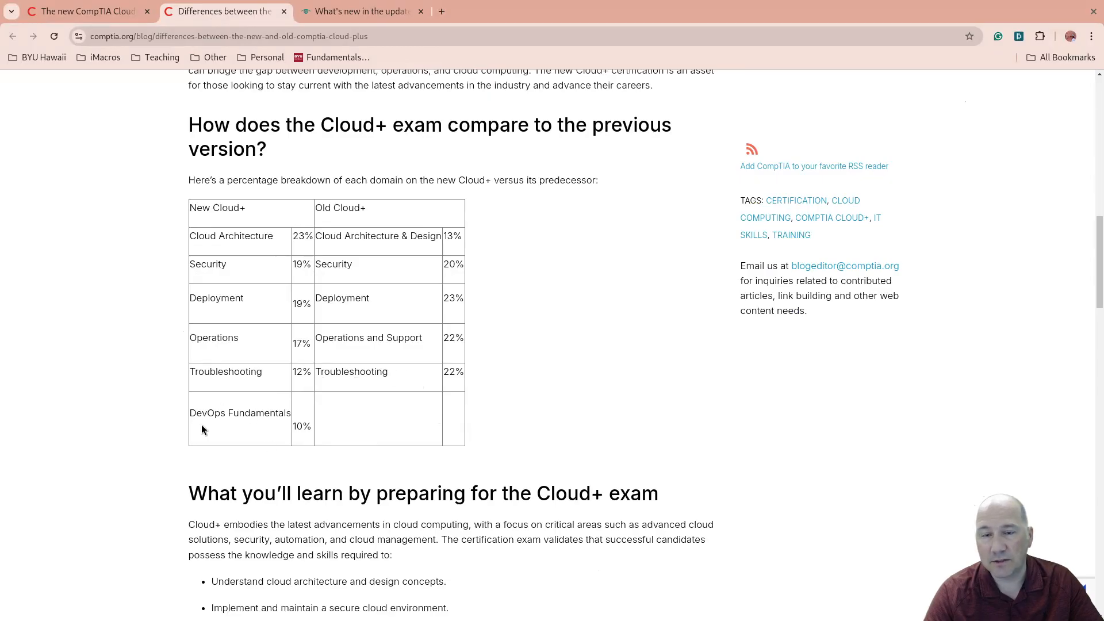
scroll("down", 3)
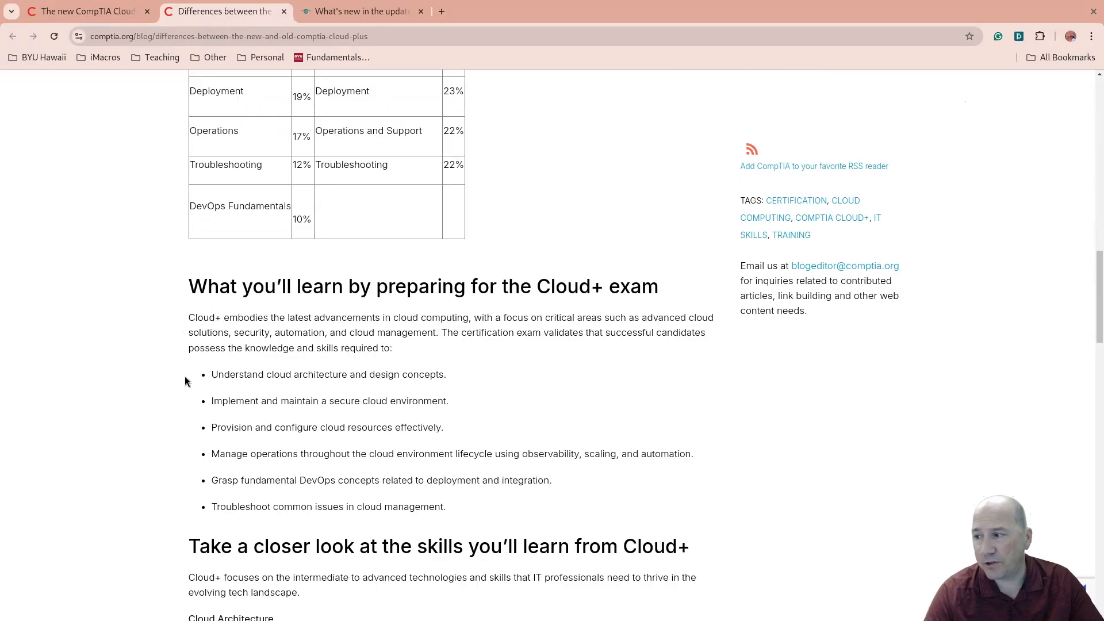
scroll("down", 3)
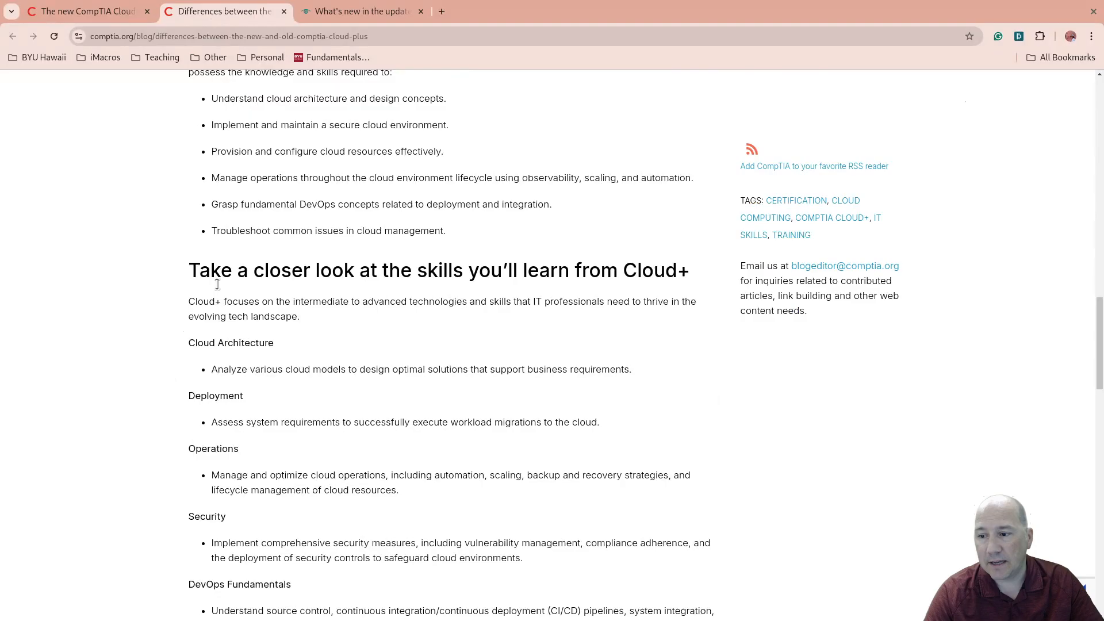
scroll("down", 3)
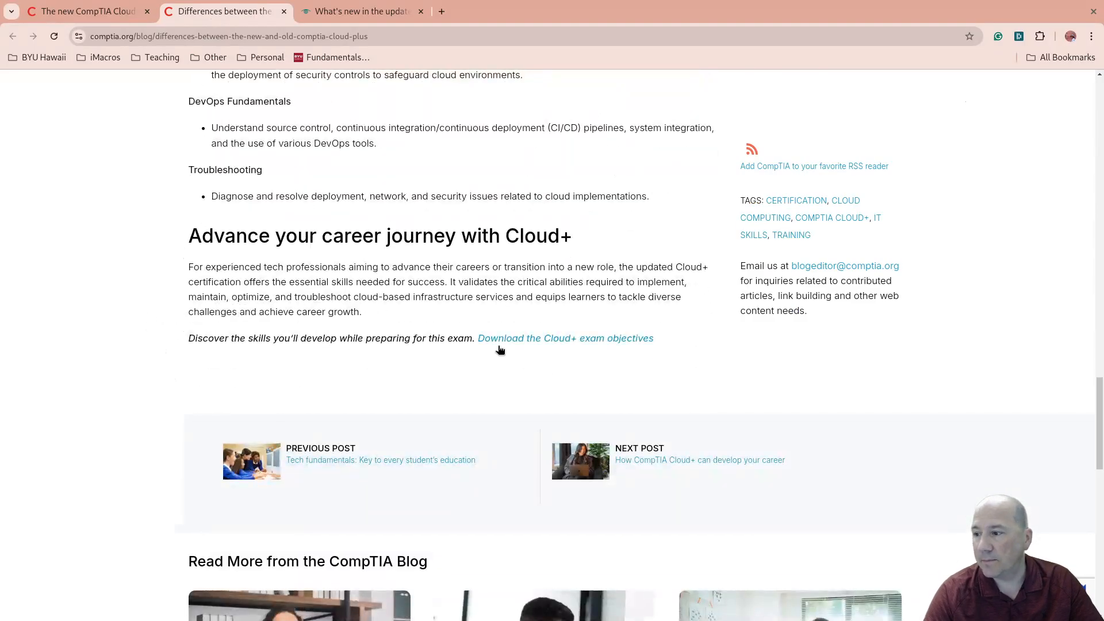
left_click(565, 339)
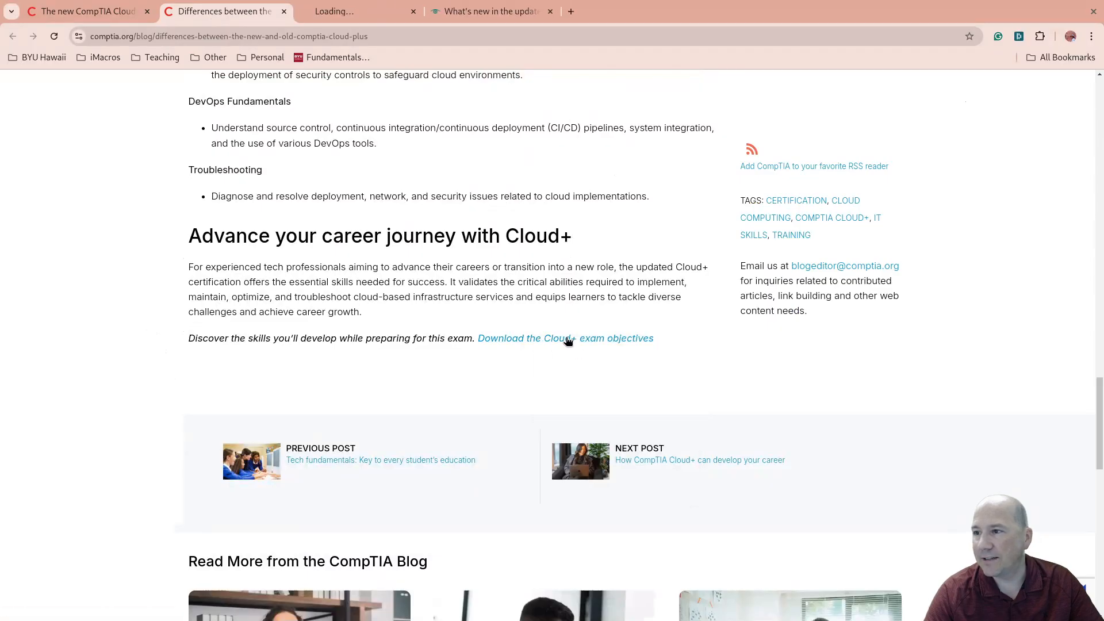
left_click(566, 339)
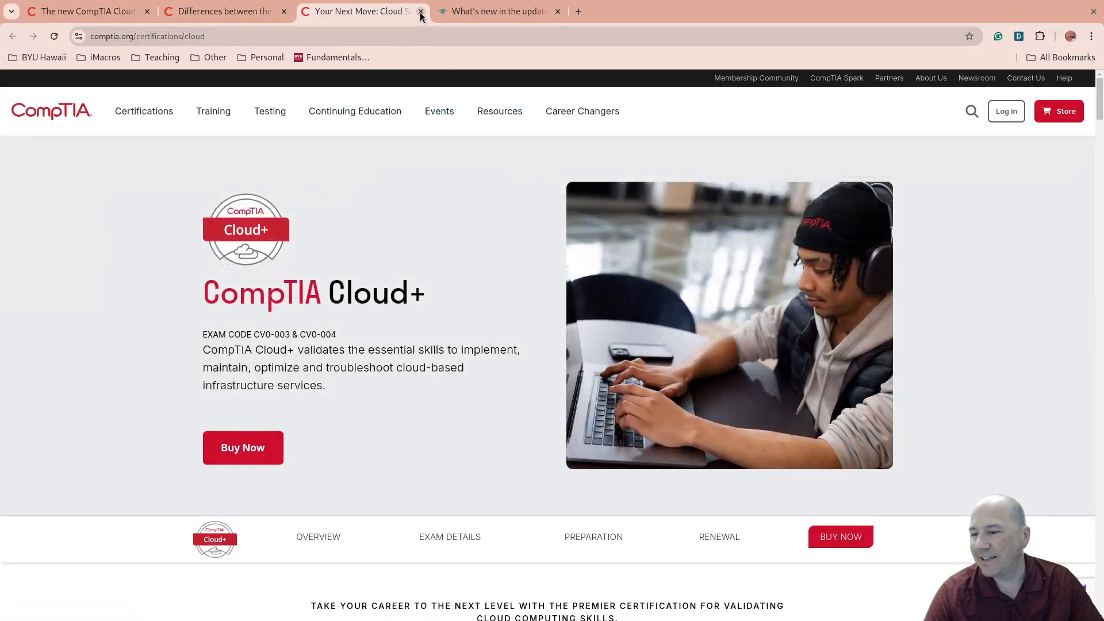
scroll("down", 3)
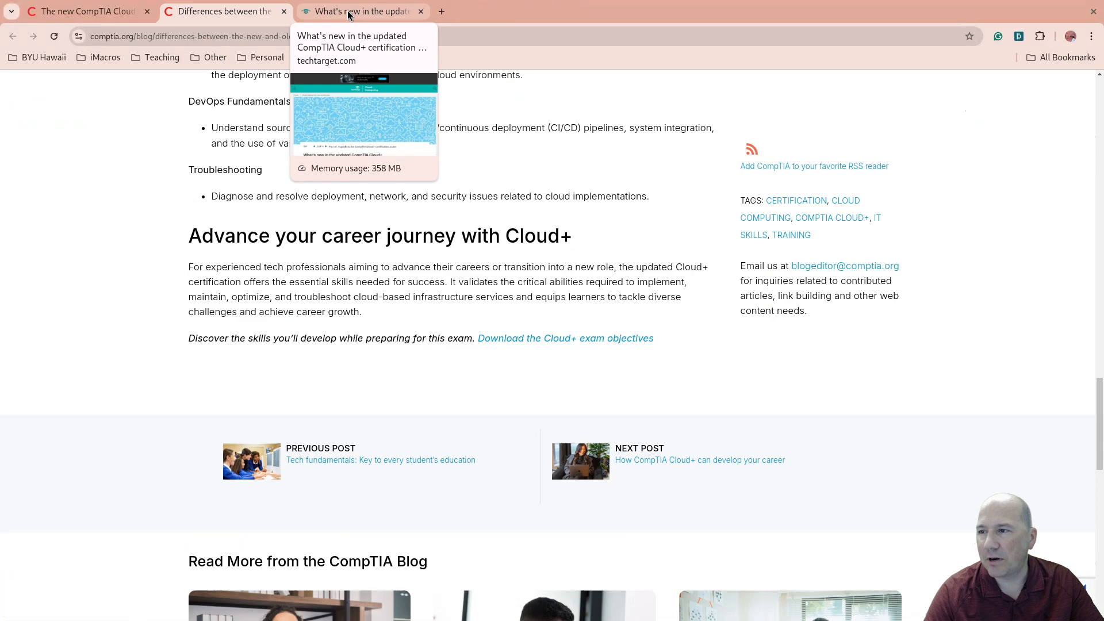
left_click(362, 12)
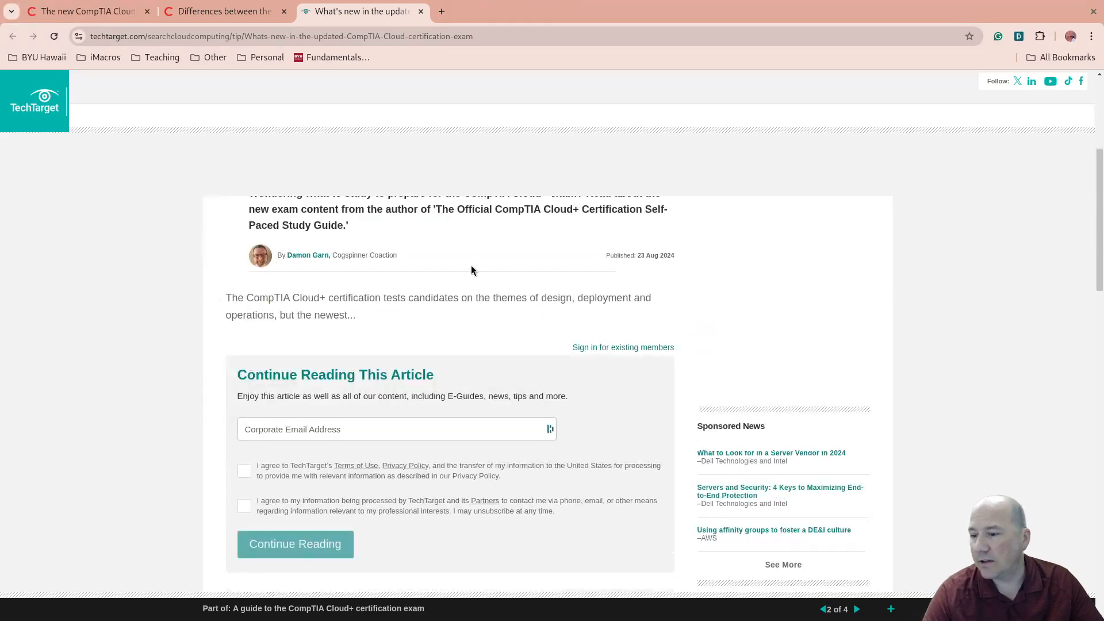
scroll("down", 3)
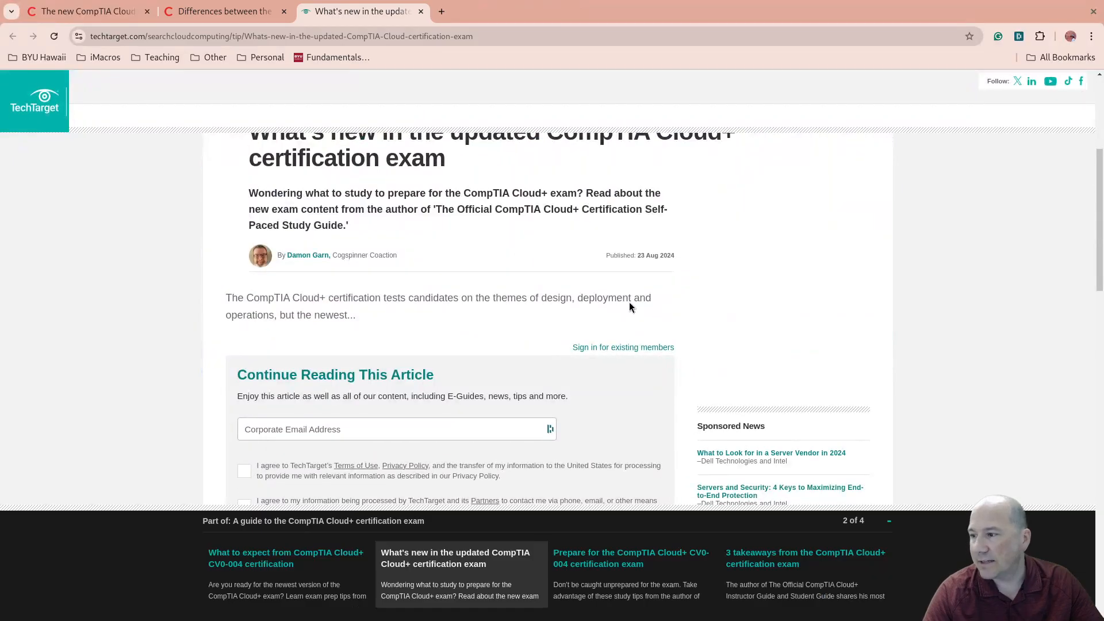
scroll("down", 3)
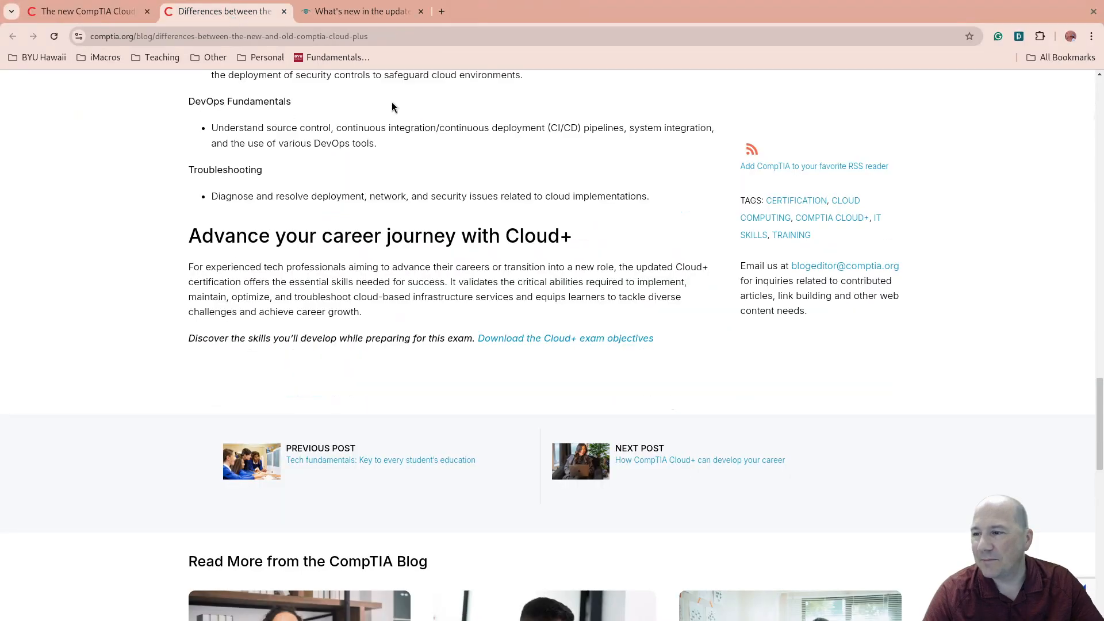
mouse_move(340, 205)
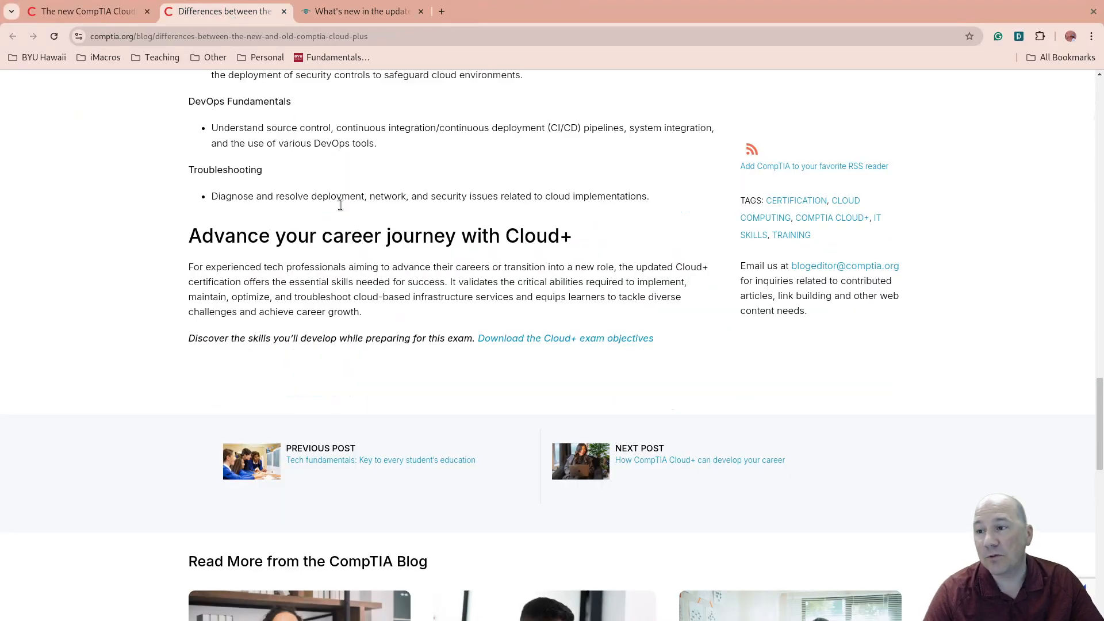
Scroll back up to the domain comparison table and select 'DevOps Fundamentals'.
scroll("up", 3)
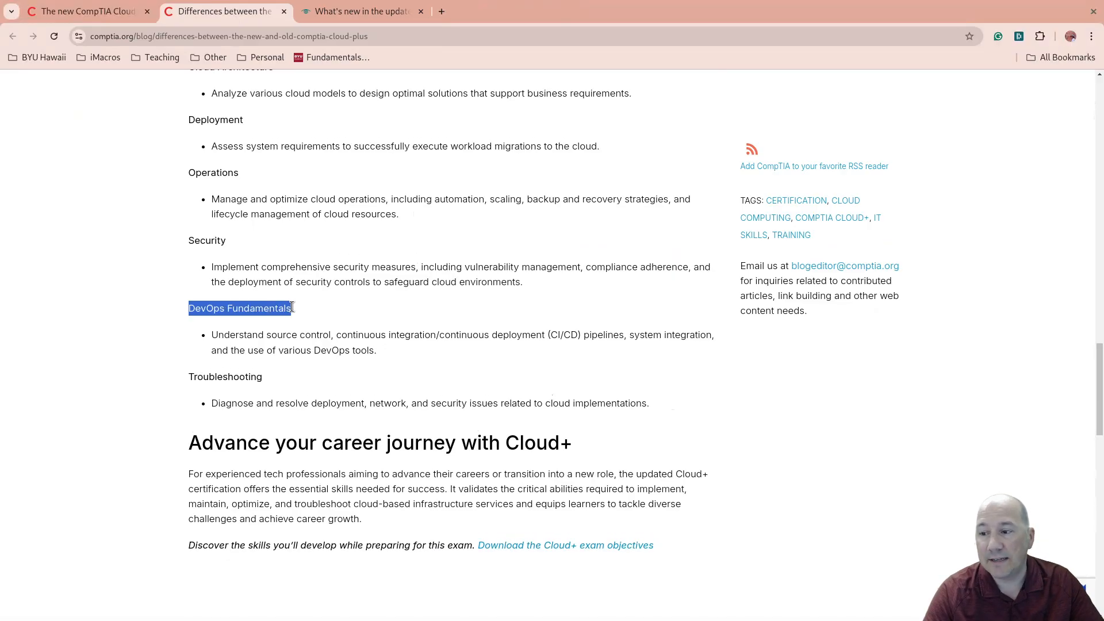
mouse_move(297, 316)
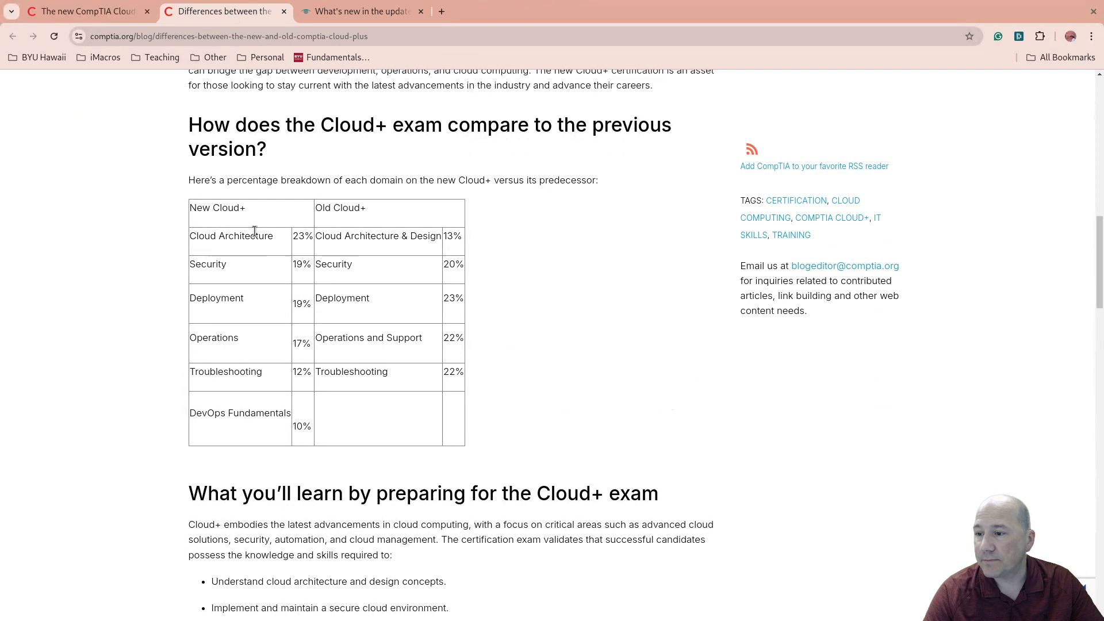
mouse_move(342, 342)
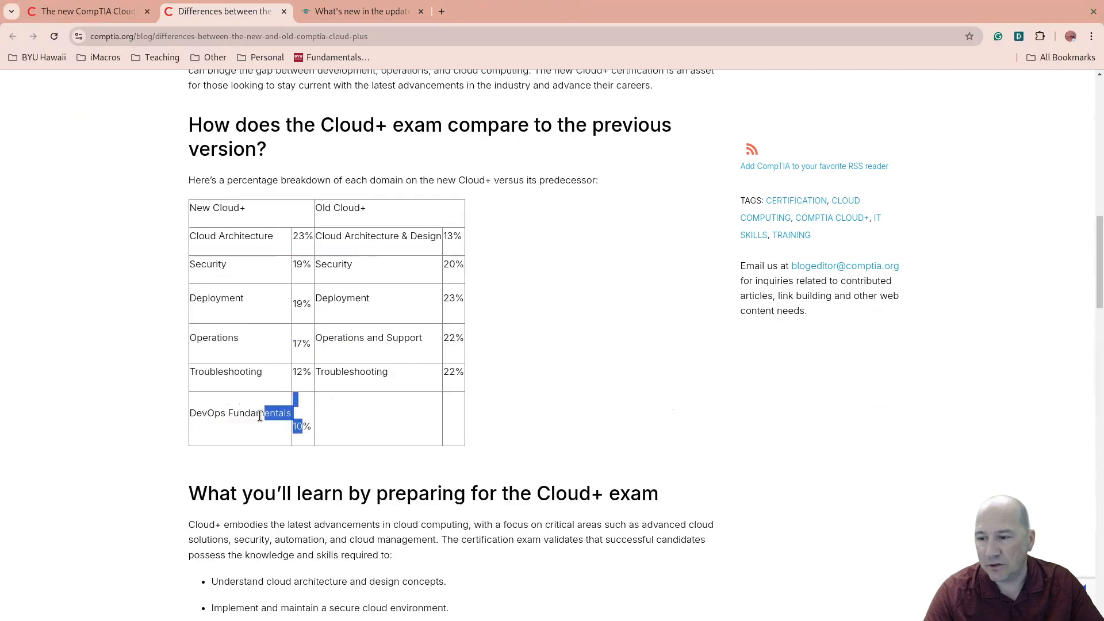
left_click_drag(292, 413, 190, 413)
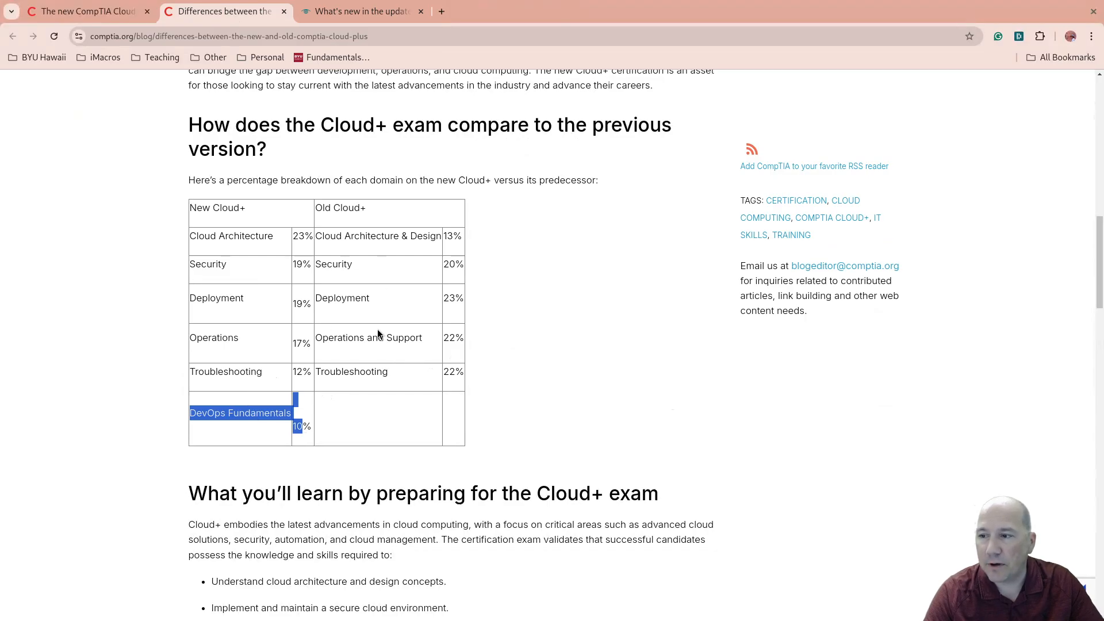
mouse_move(515, 239)
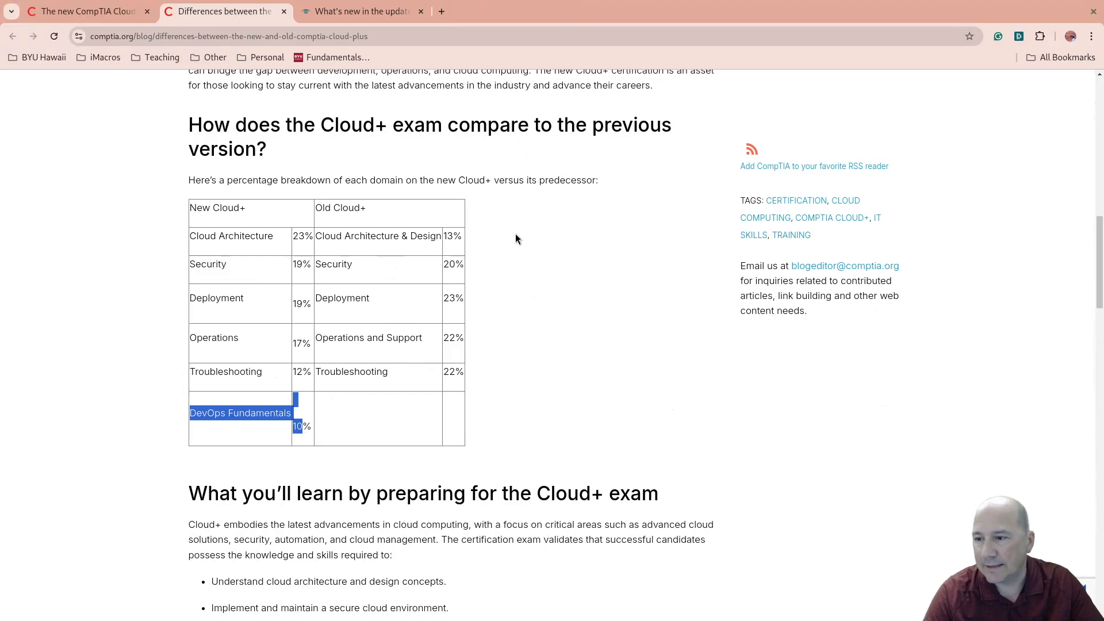